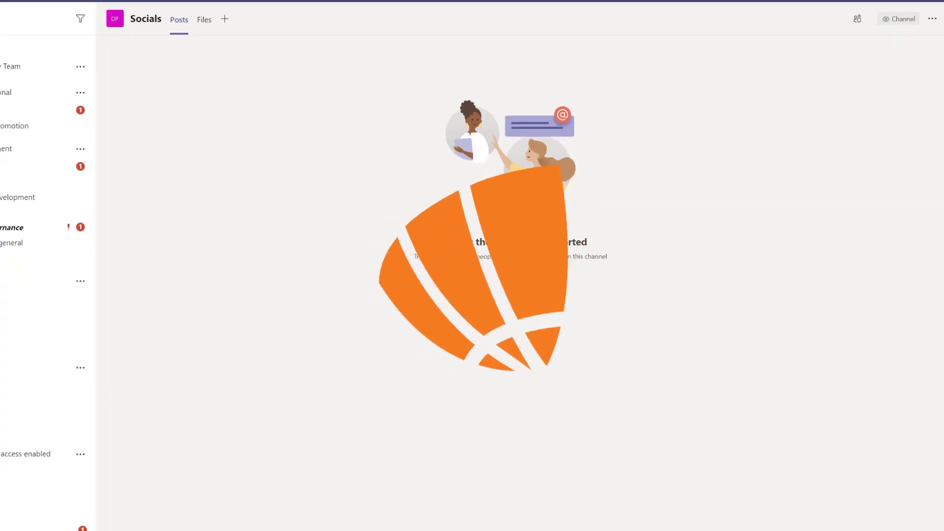
# Step: Type 'Lets brainstorm some content ideas for March Socials!' in the Socials channel compose box
pyautogui.write('Lets')
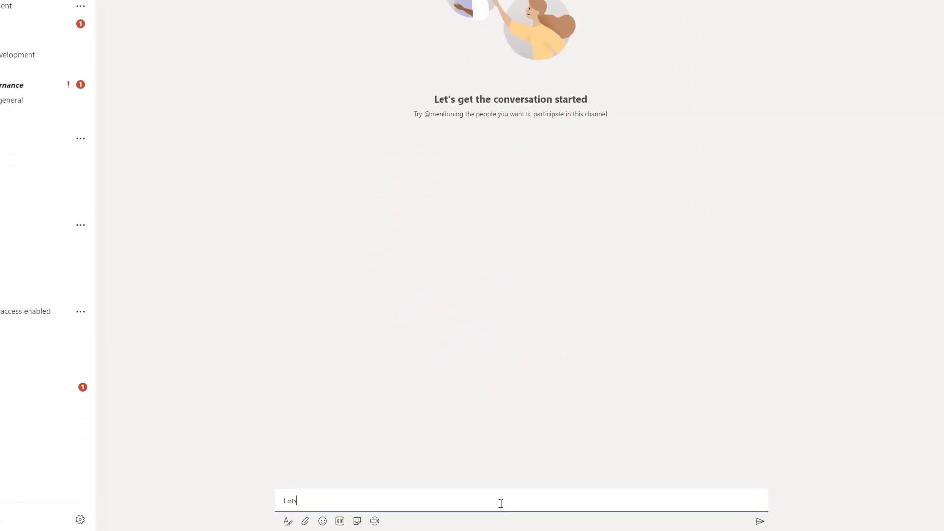
pyautogui.write('brainstorm some content ideas for March')
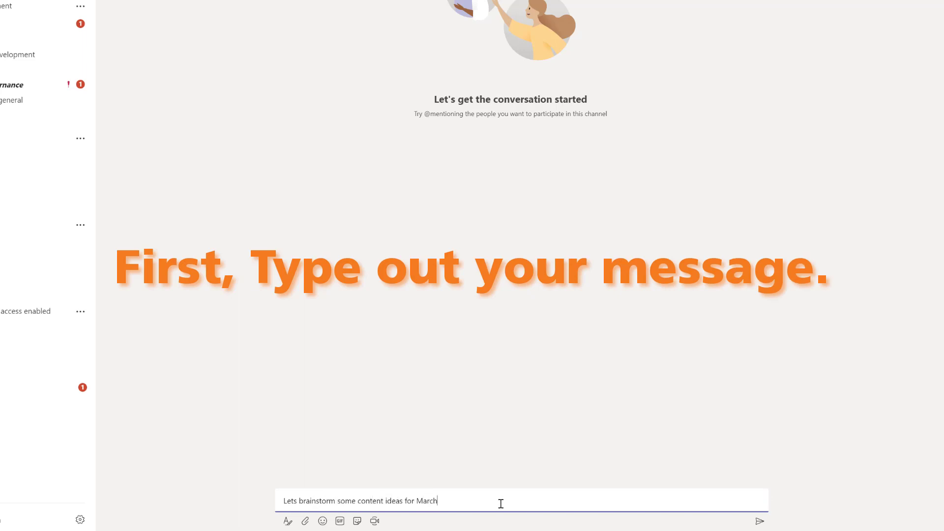
pyautogui.write('Socials!')
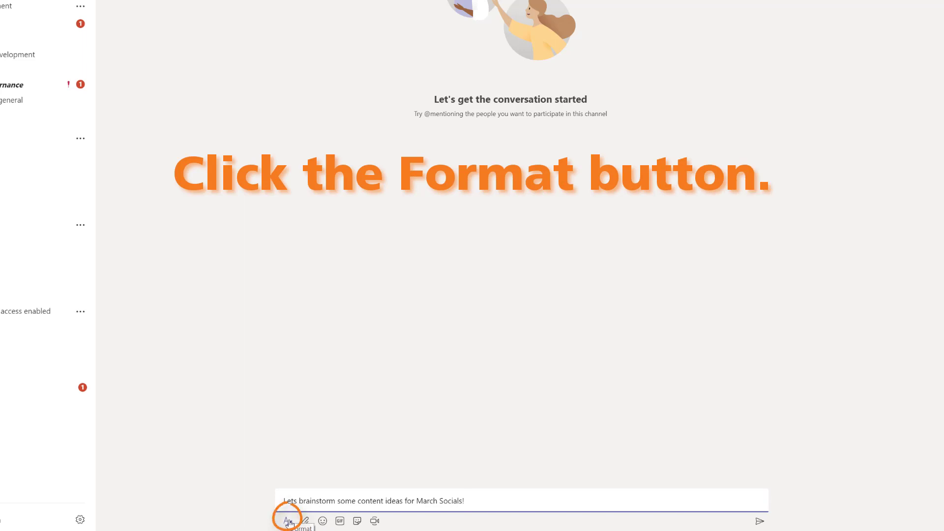
# Step: Expand the draft into the formatting editor and add the subject 'March Social Calandar'
pyautogui.click(287, 521)
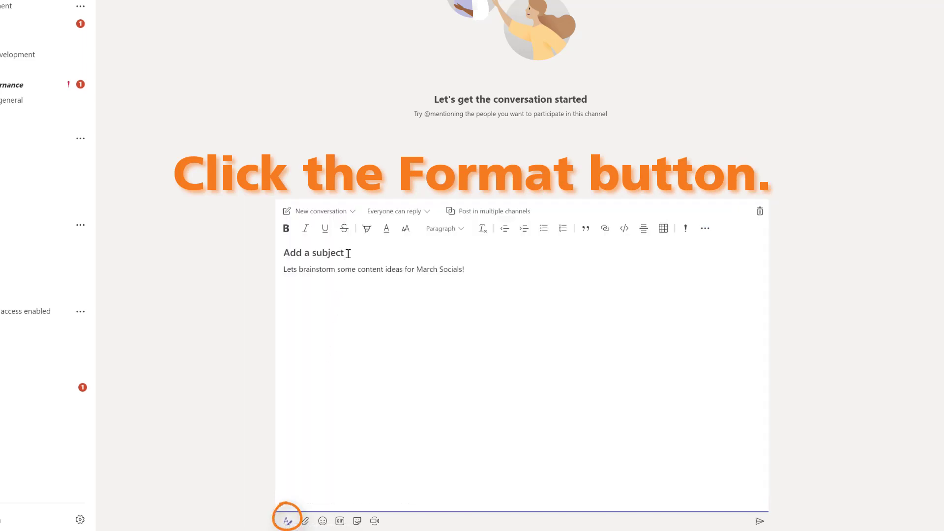
pyautogui.write('Ma')
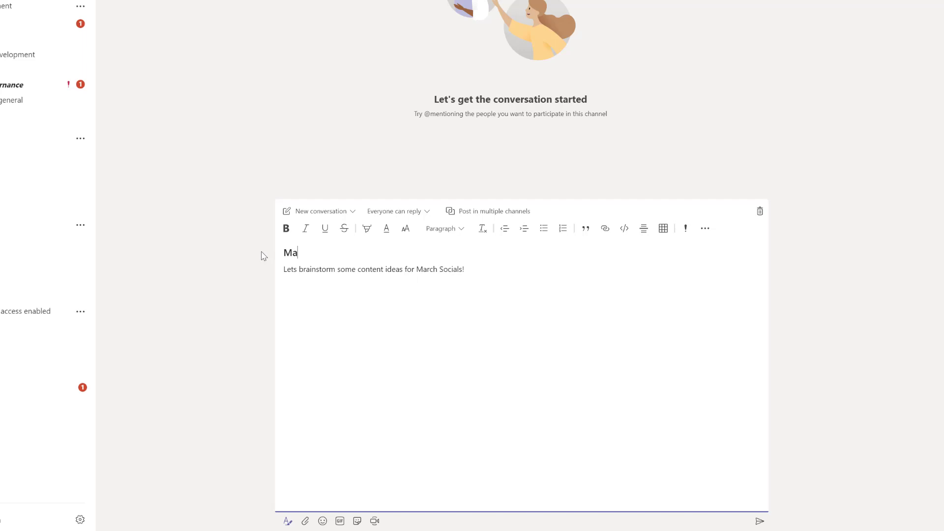
pyautogui.write('rch S')
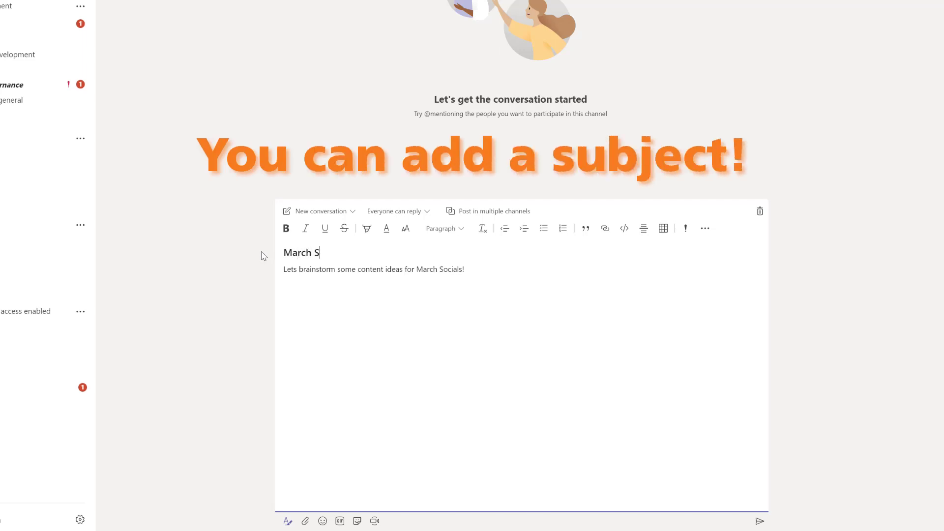
pyautogui.write('ocial Calandar')
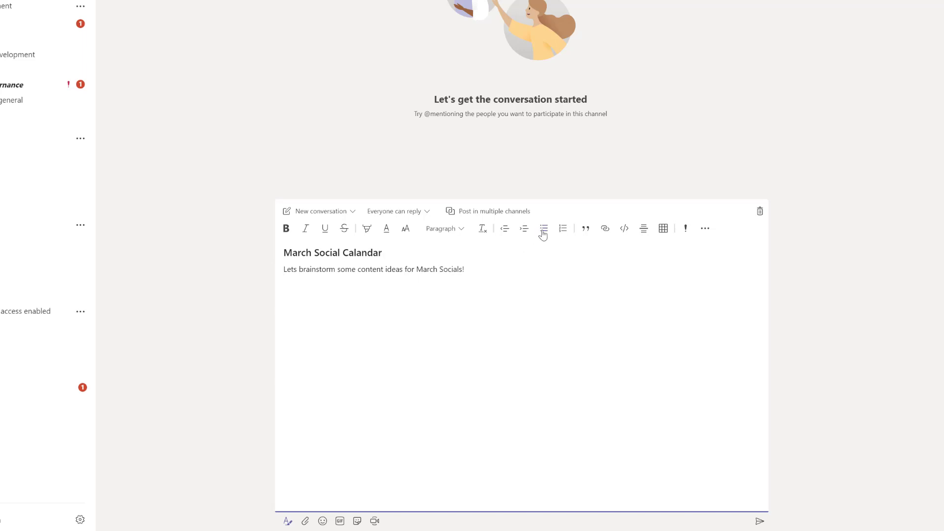
# Step: Add bullets 'Video content', 'Blog Posts' and 'Facebook post ideas' below the message
pyautogui.click(542, 228)
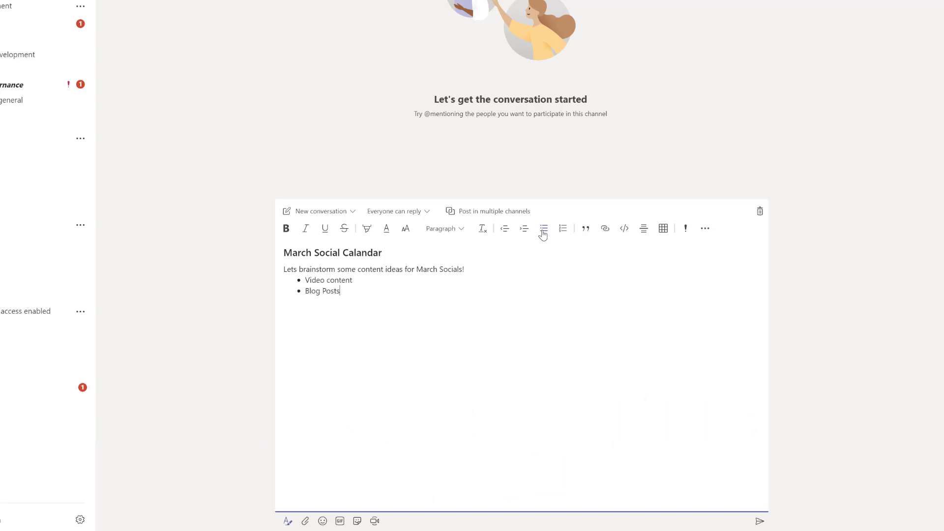
pyautogui.write('Facebook post ideas')
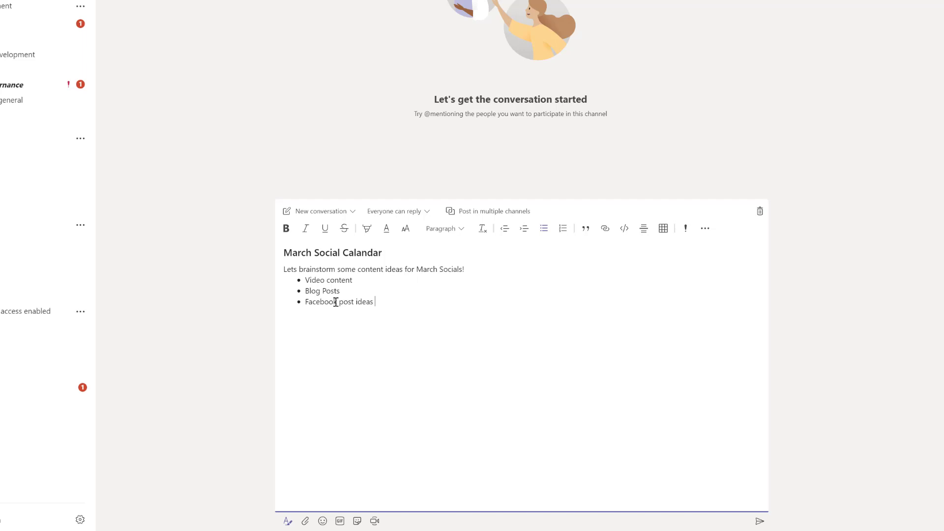
# Step: Link 'Facebook' in the last bullet to the Facebook page URL
pyautogui.doubleClick(323, 301)
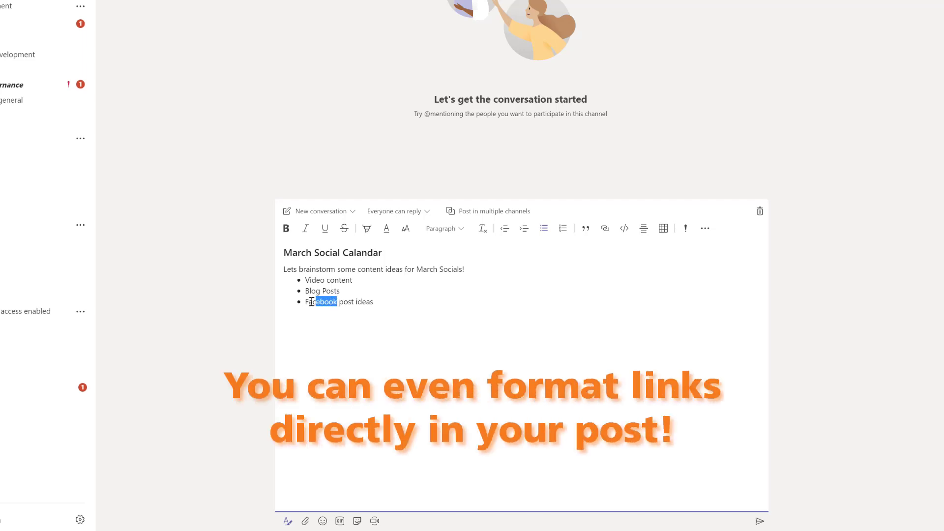
pyautogui.doubleClick(321, 302)
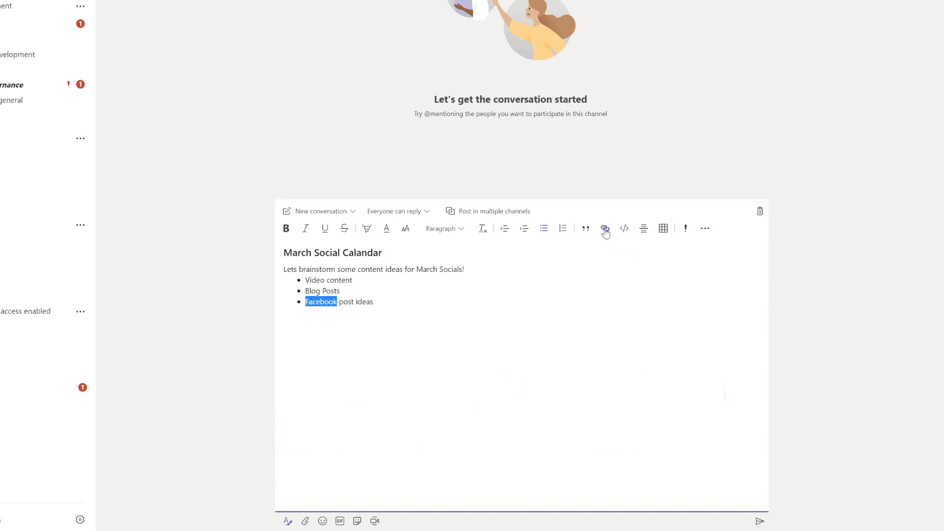
pyautogui.click(605, 228)
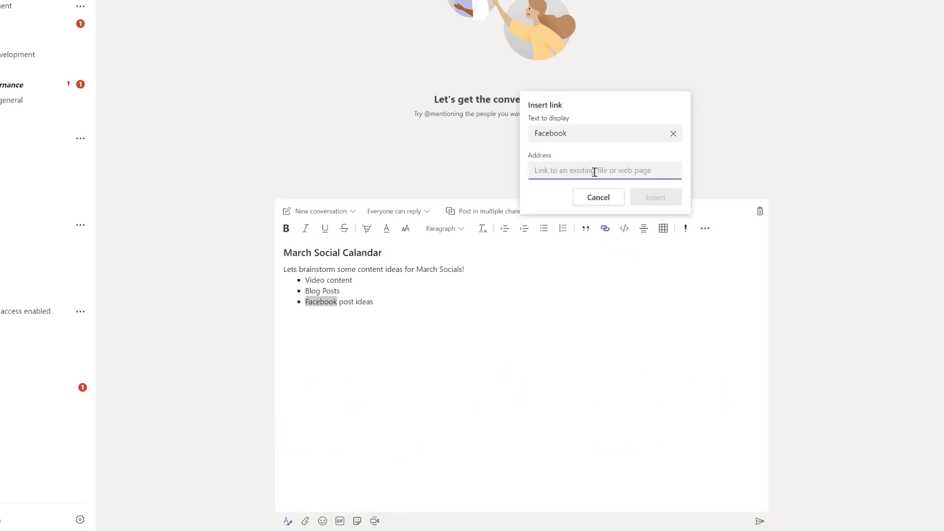
pyautogui.write('dlynx-130688740307173/?ref=settings')
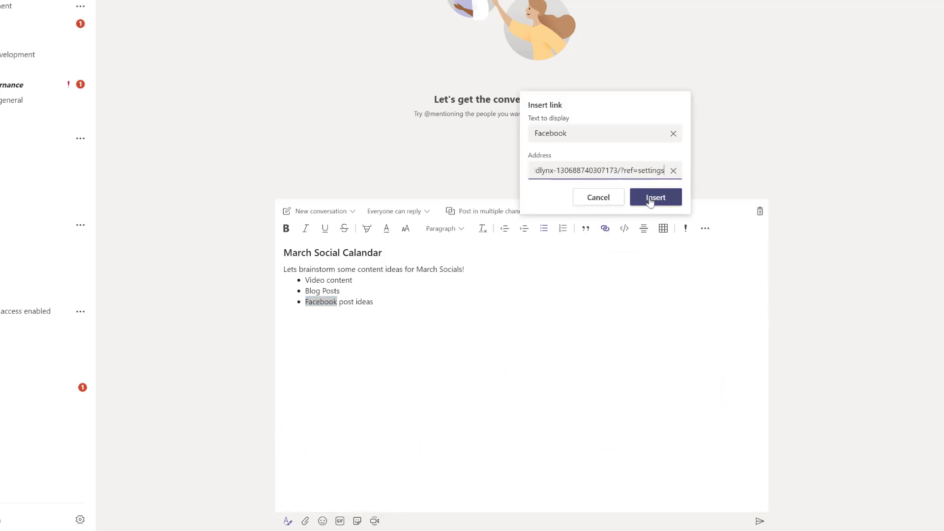
pyautogui.click(655, 197)
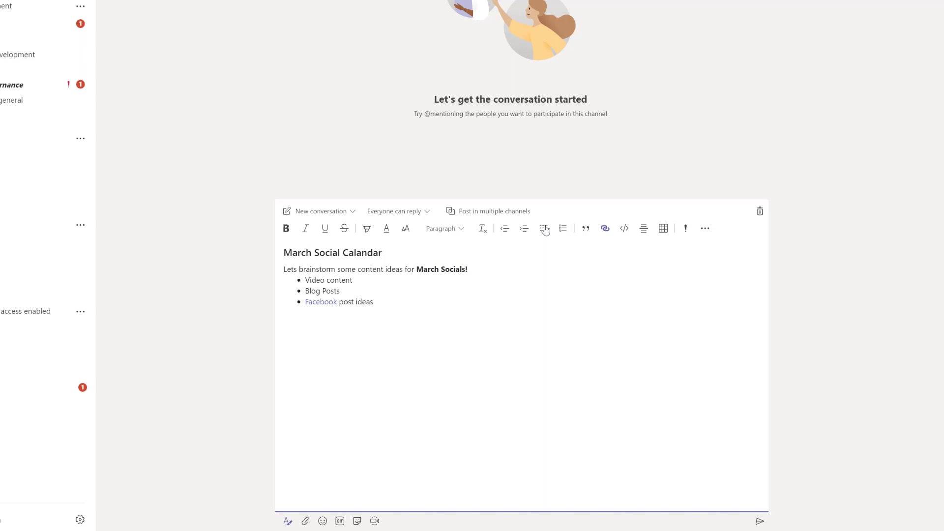
pyautogui.write('@errol')
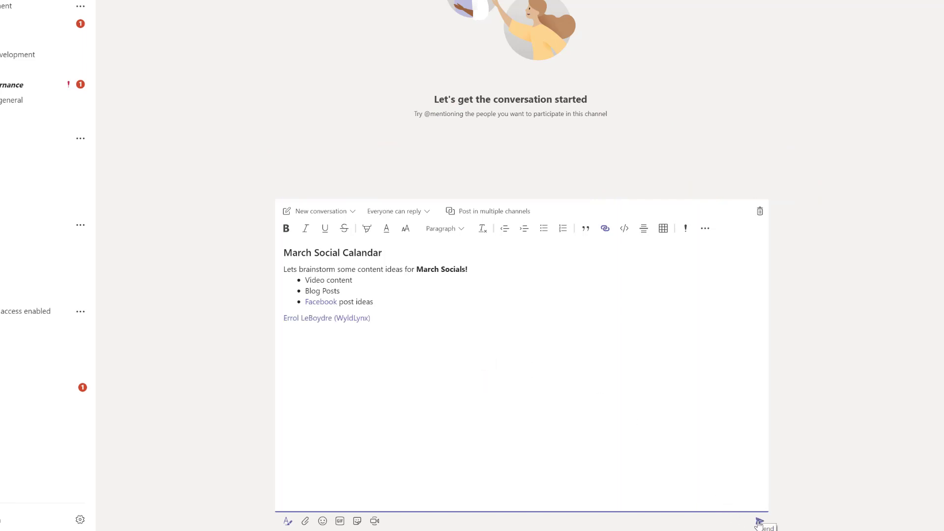
pyautogui.click(759, 521)
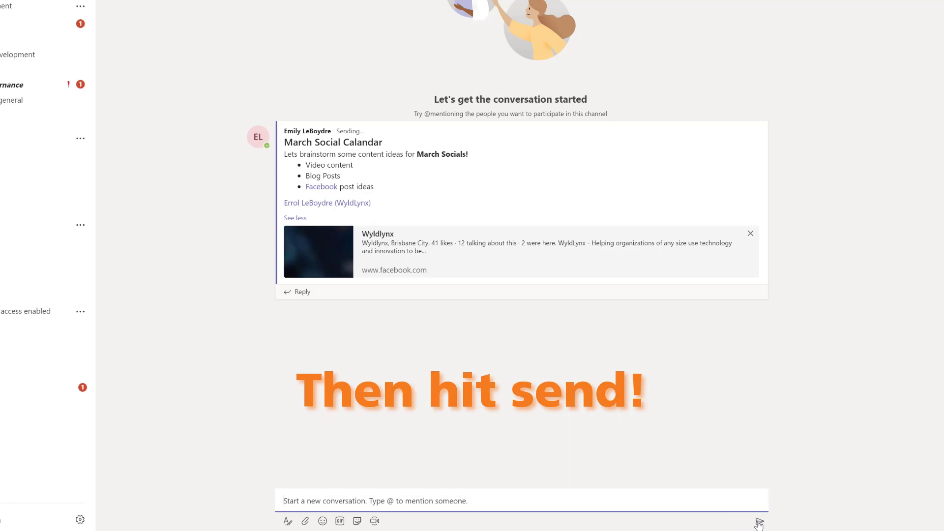